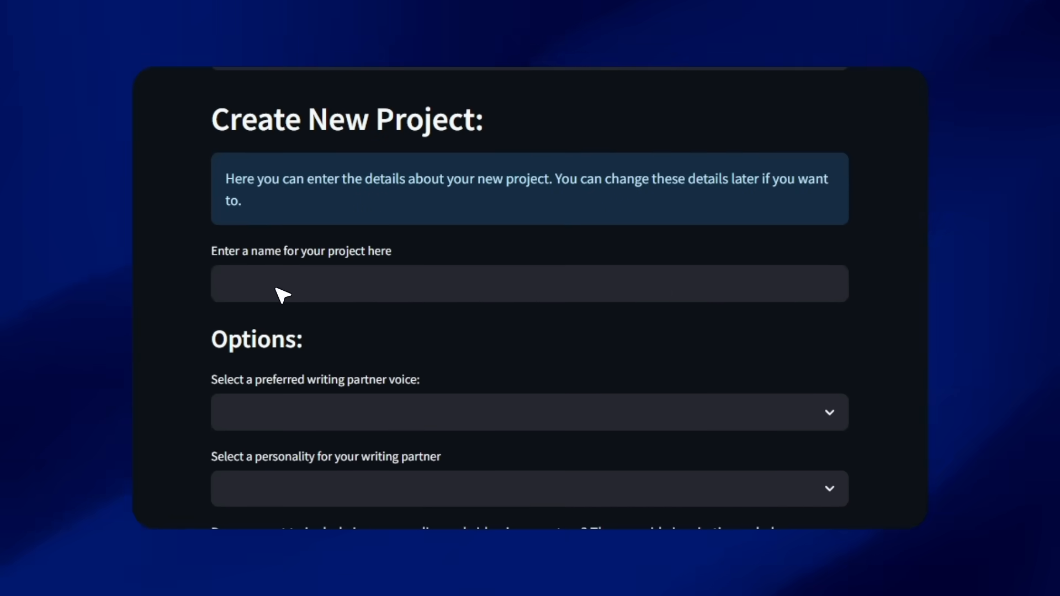
Create a new project with Movie, Cinematic, Science Fiction, Action, Adult background details saved.
scroll("down", 3)
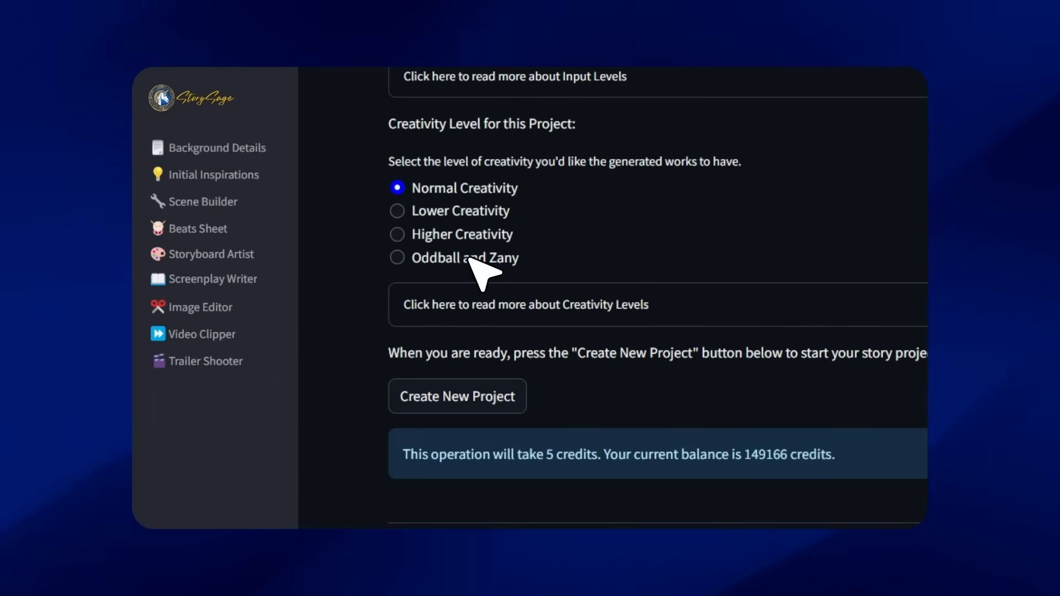
left_click(217, 147)
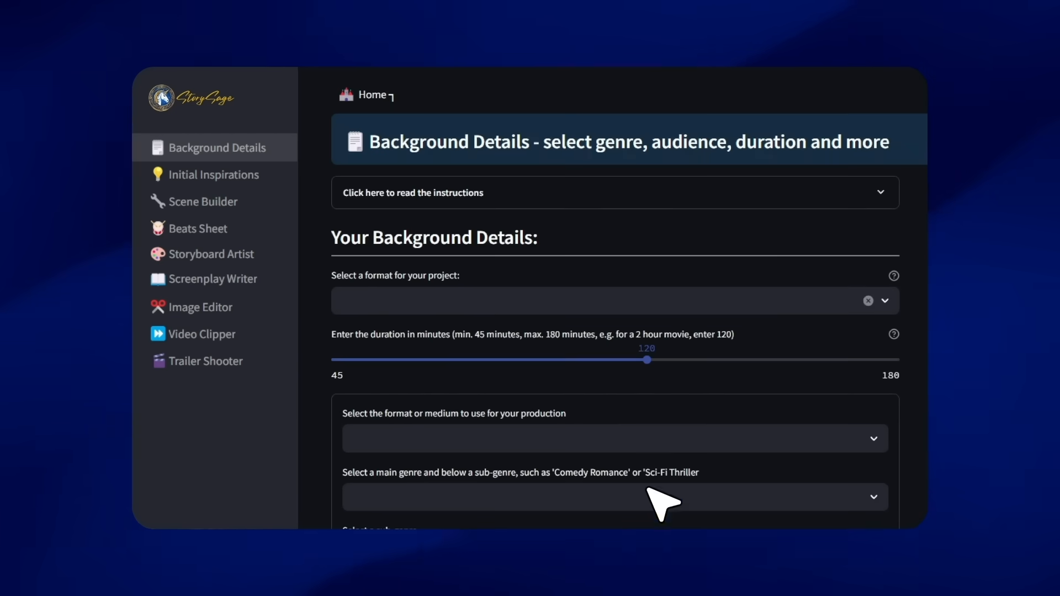
left_click(608, 300)
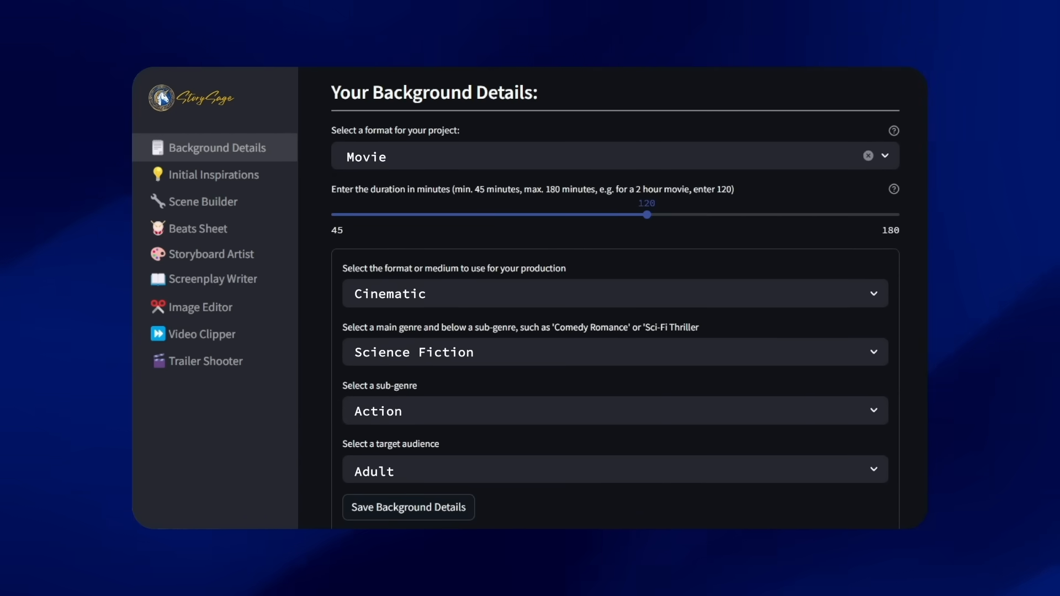
left_click(213, 175)
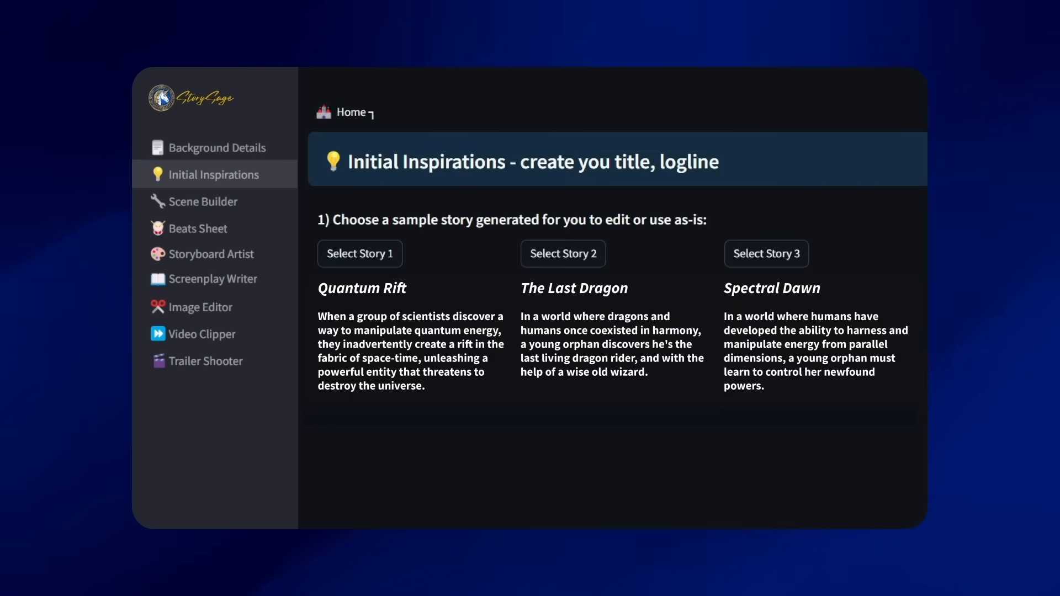
Select sample Story 3, accepting Spectral Dawn's title, logline and protagonist Ava Moreno.
left_click(740, 254)
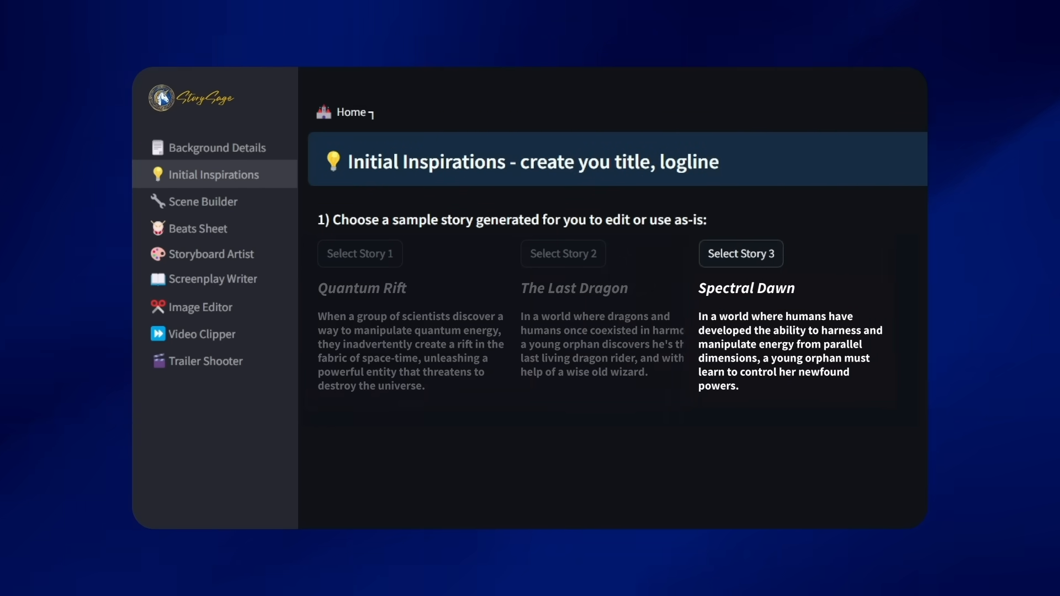
left_click(740, 254)
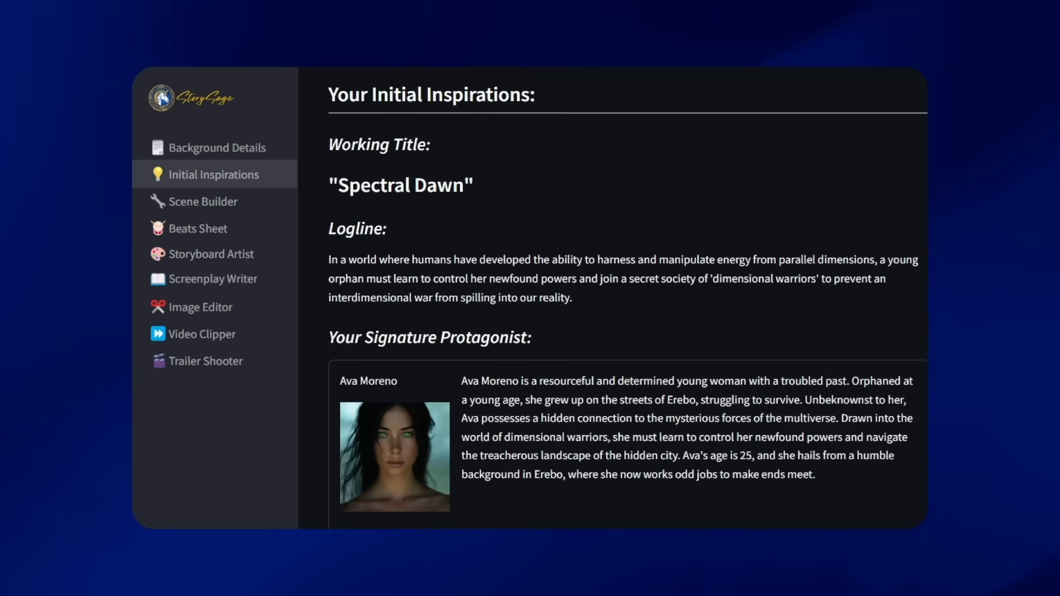
Review the generated scene structure in Scene Builder through Act 3, Scene 12.
left_click(203, 201)
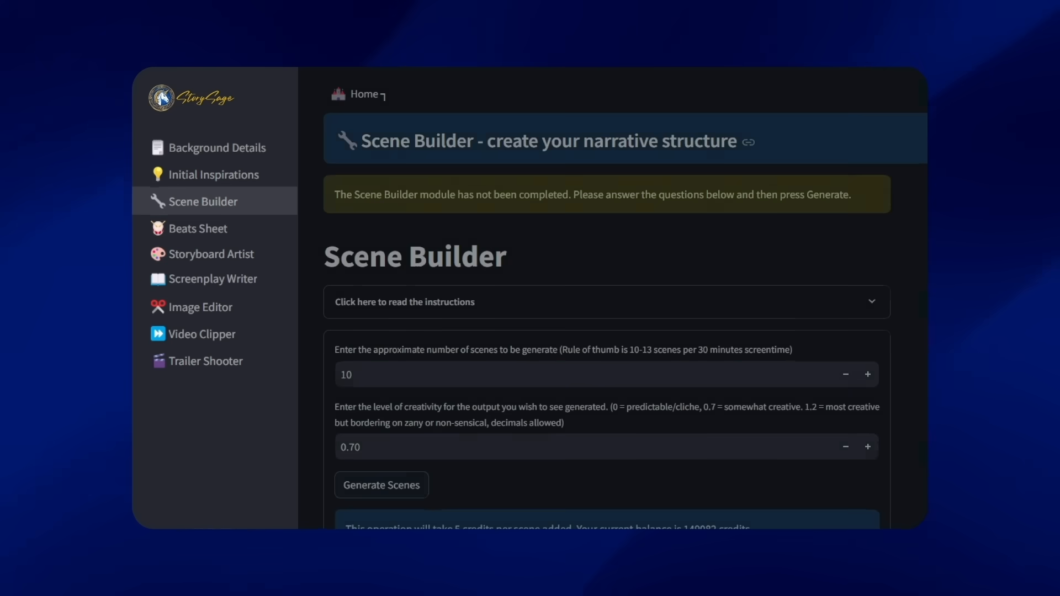
scroll("down", 3)
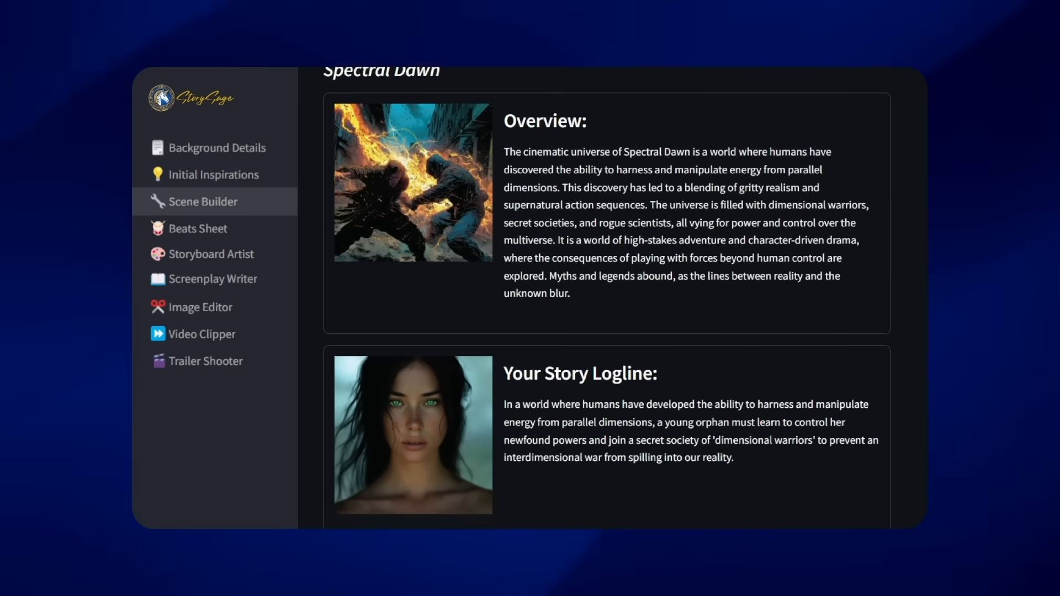
scroll("down", 3)
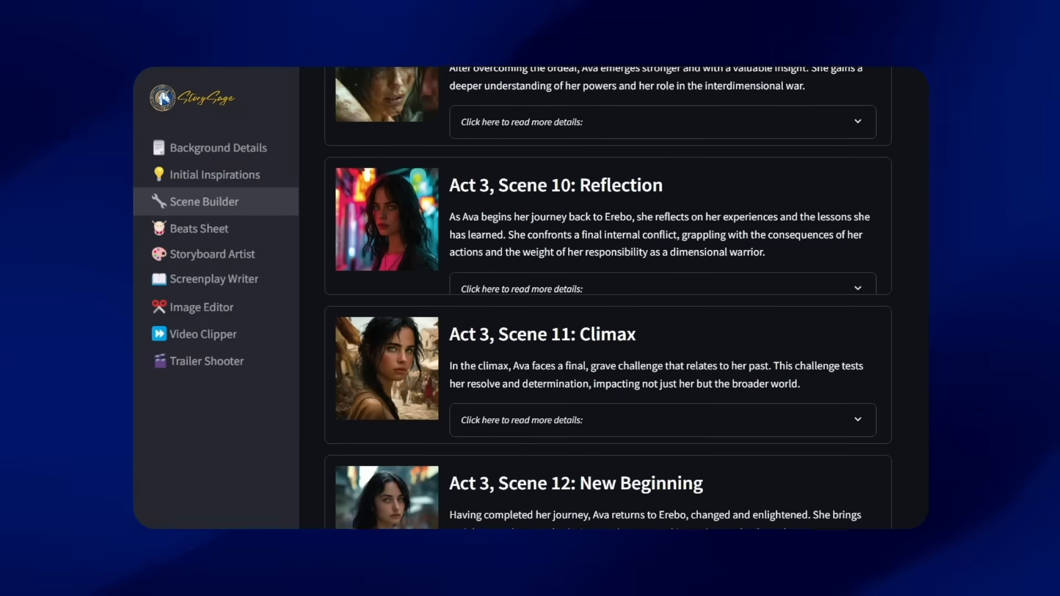
Review the illustrated beats per scene in the Beats Sheet.
left_click(199, 227)
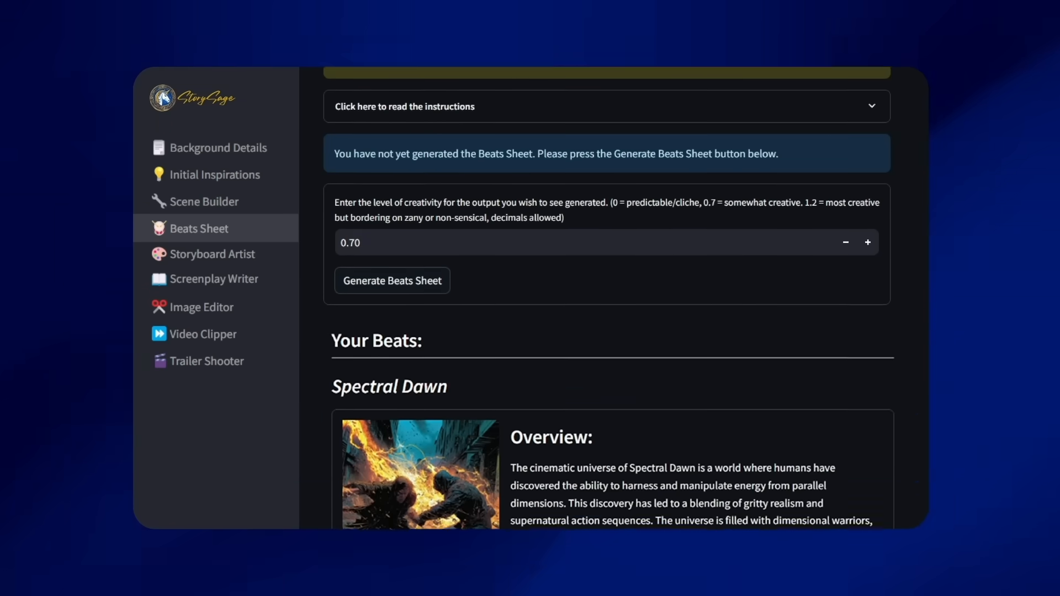
scroll("down", 3)
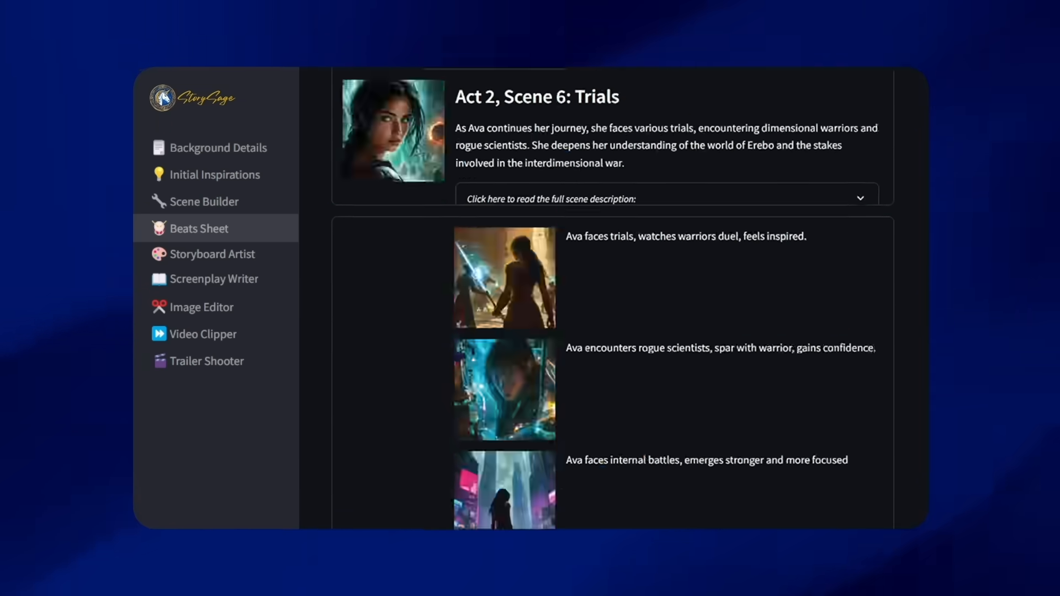
scroll("down", 3)
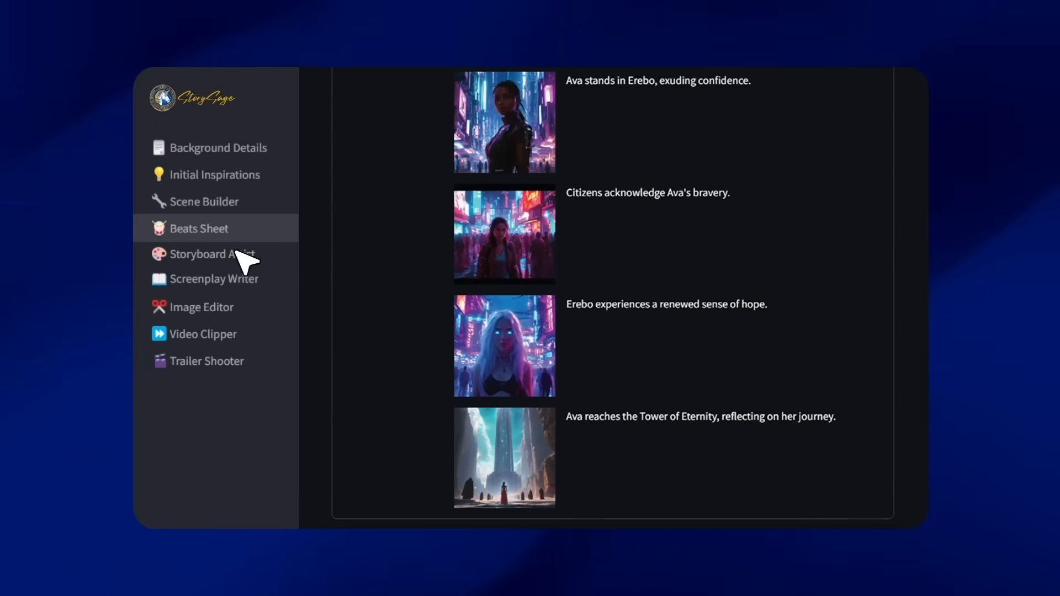
Generate an alternate Japanese Anime 16:9 storyboard in Storyboard Artist.
left_click(212, 254)
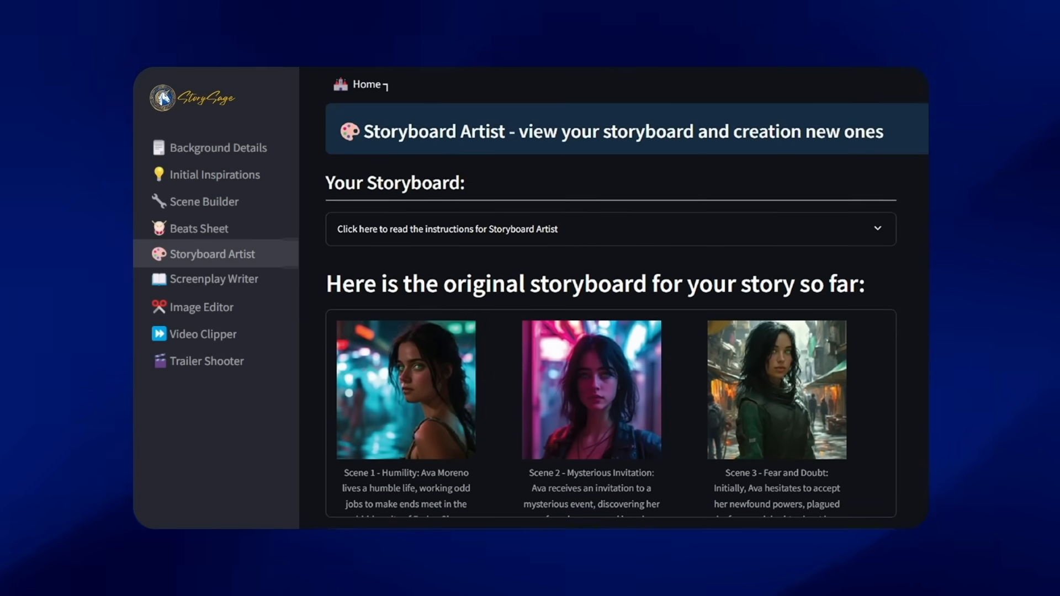
scroll("down", 3)
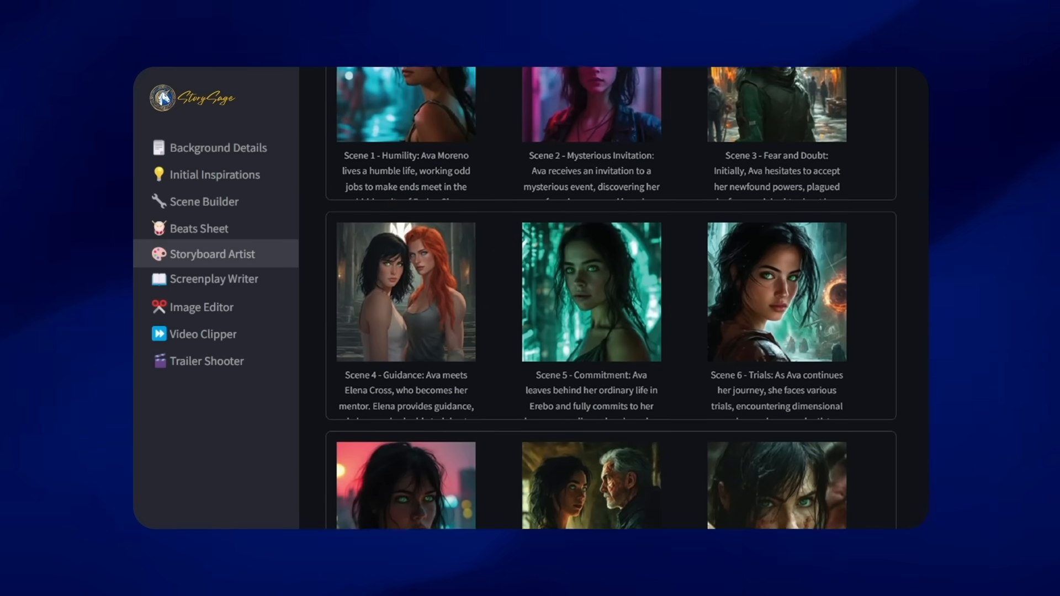
scroll("down", 3)
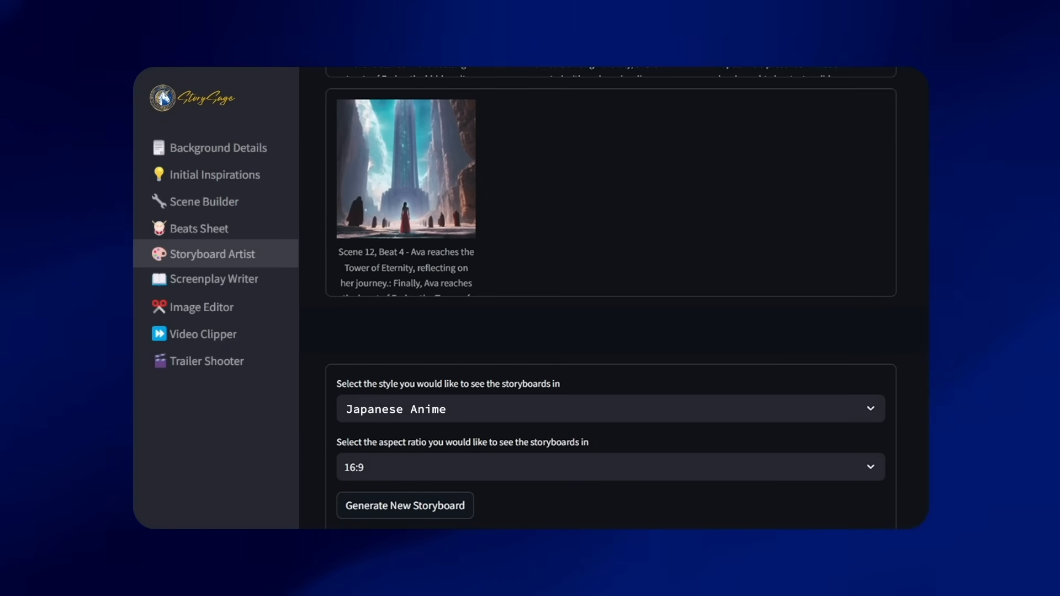
left_click(404, 505)
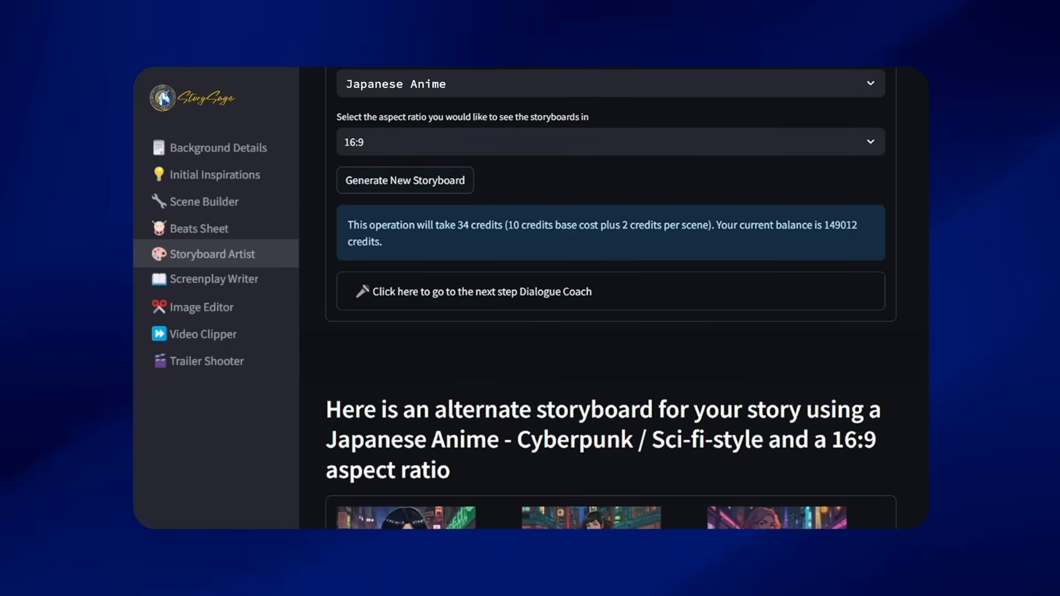
scroll("down", 3)
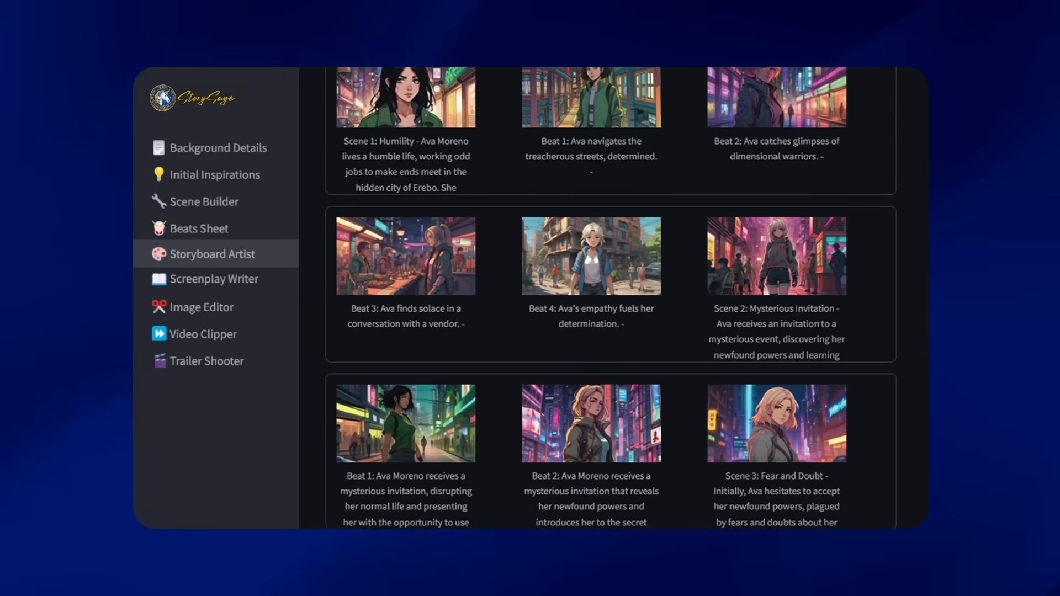
scroll("down", 3)
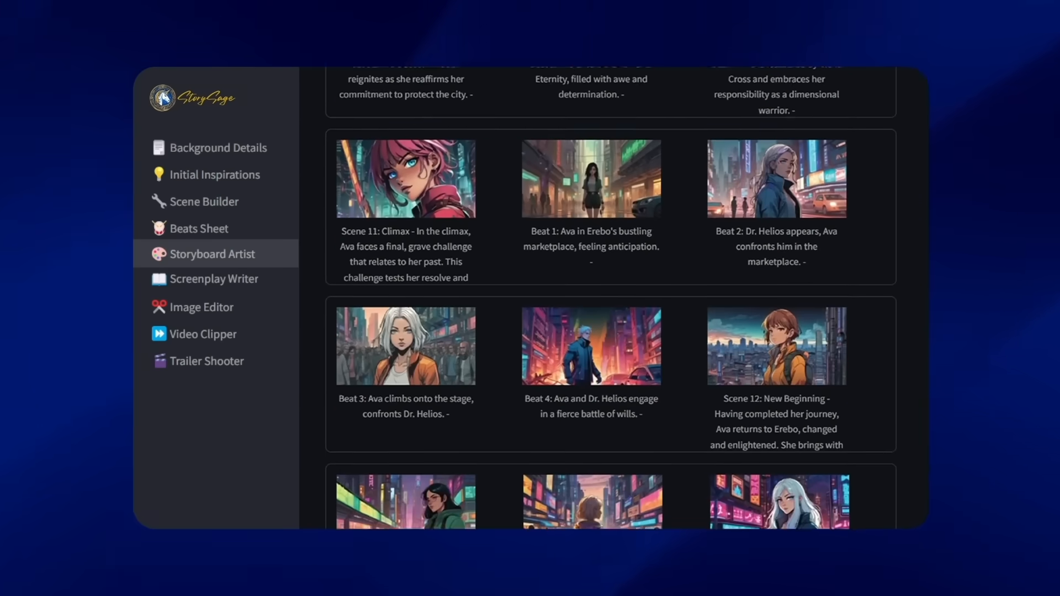
Download the Spectral Dawn screenplay as a PDF from Screenplay Writer.
left_click(214, 278)
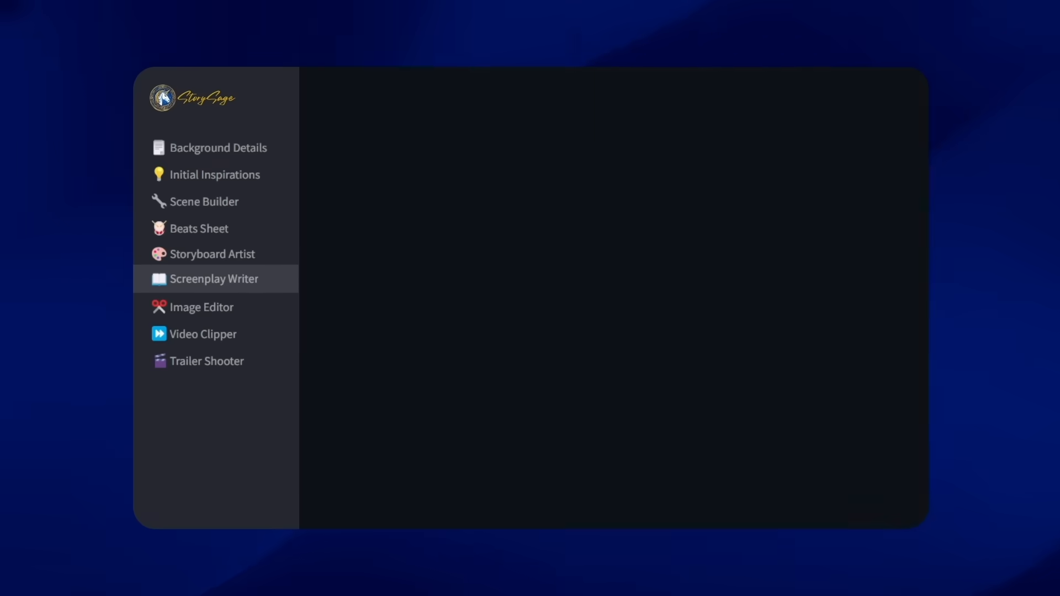
left_click(213, 279)
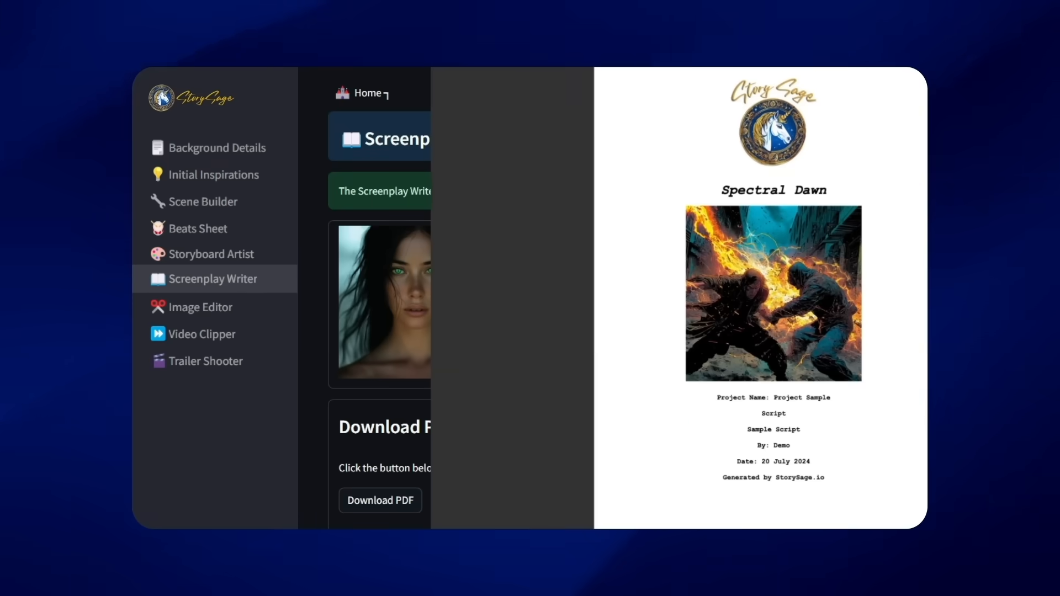